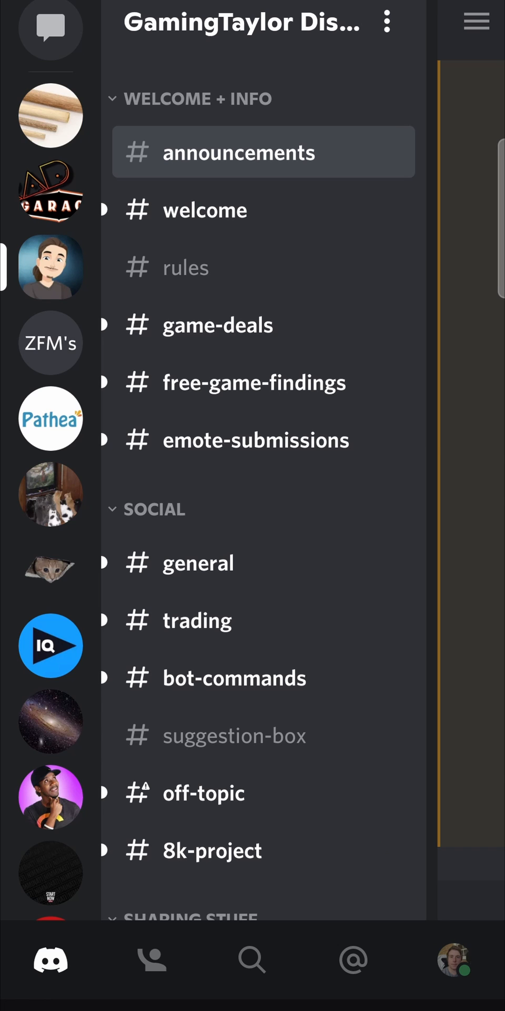
# Open User Settings from the profile avatar and go to Appearance under App Settings
pyautogui.click(454, 960)
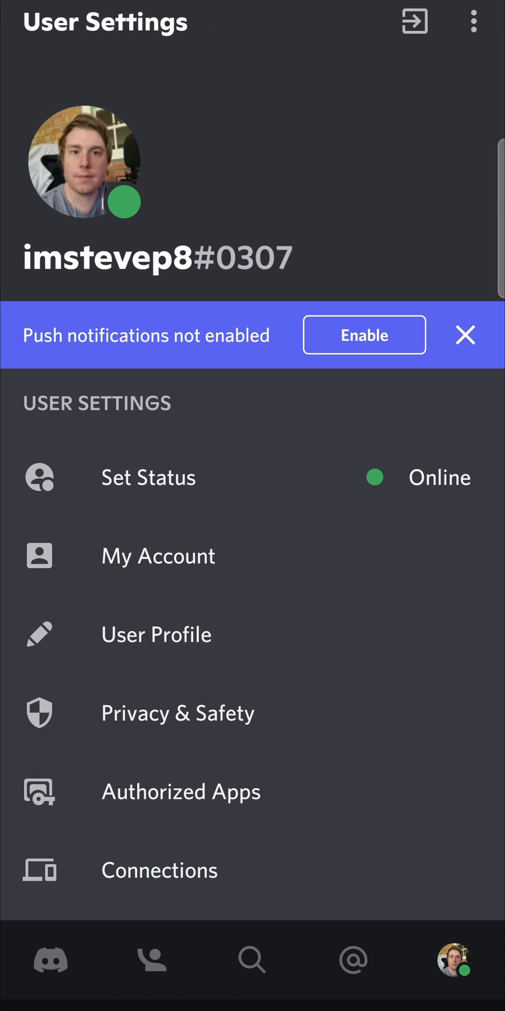
pyautogui.scroll(-3)
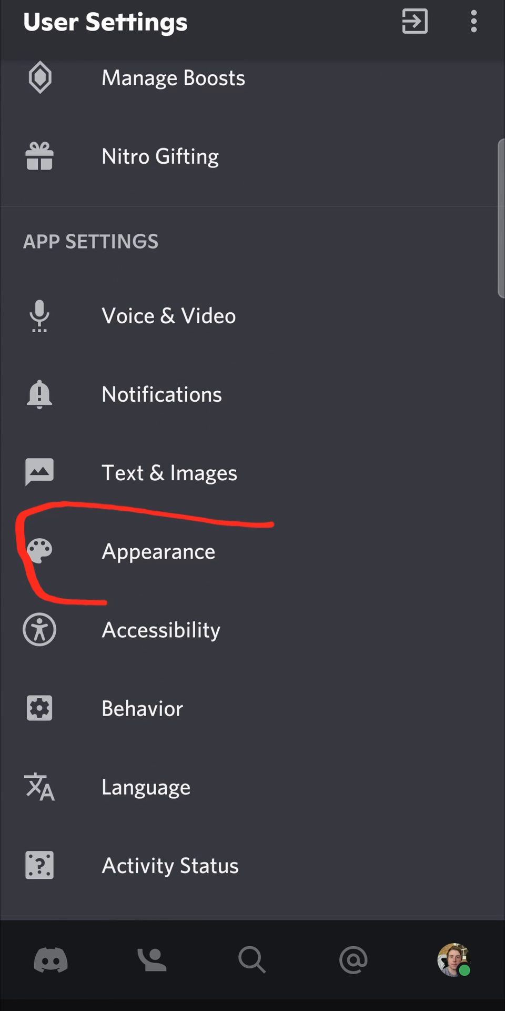
pyautogui.click(158, 551)
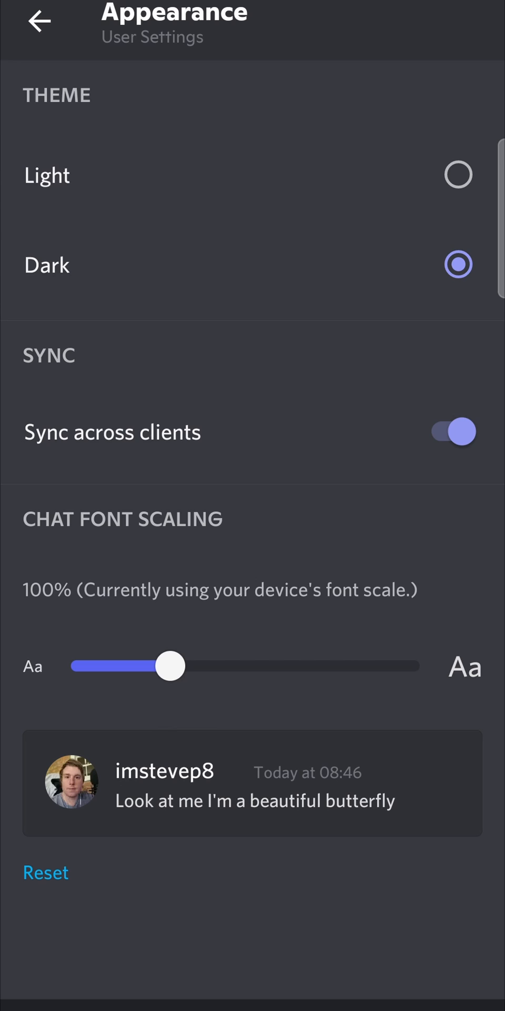
# Tap the Dark theme repeatedly to reveal the hidden AMOLED optimized mode toggle and enable it
pyautogui.click(193, 264)
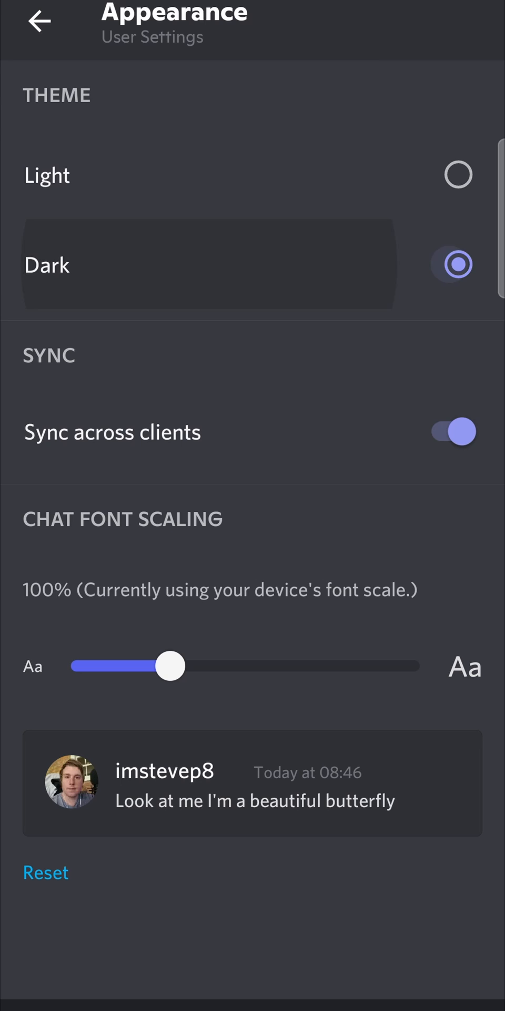
pyautogui.click(459, 265)
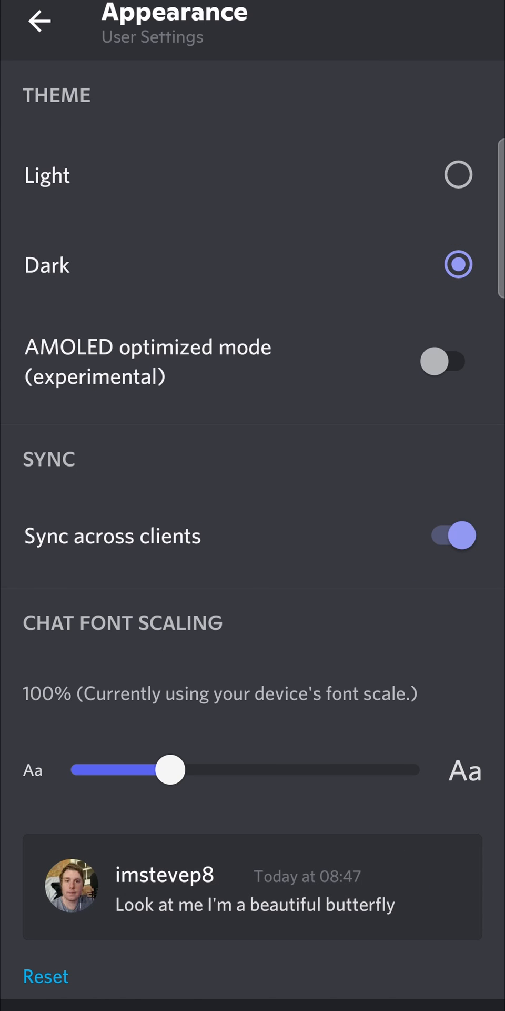
pyautogui.click(444, 362)
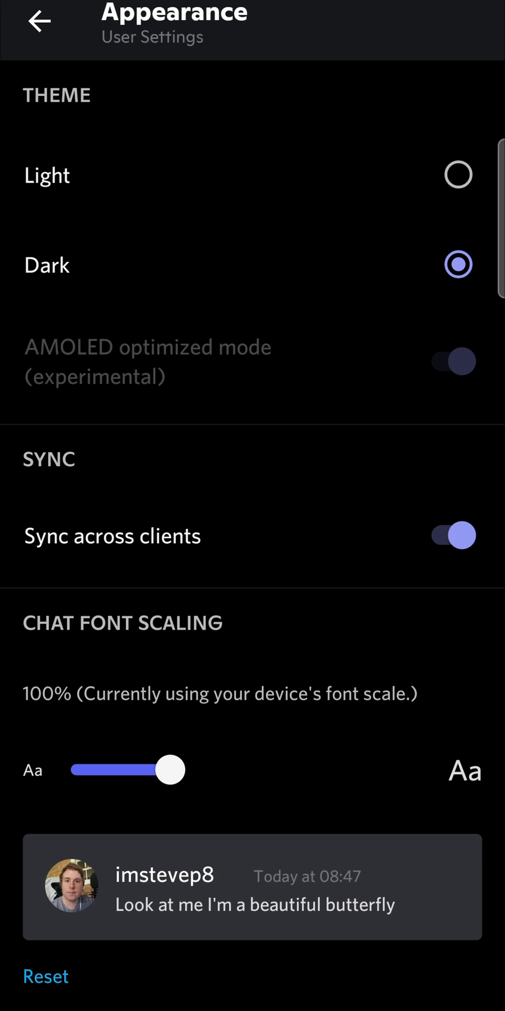
# Return from Appearance to the User Settings list
pyautogui.click(40, 23)
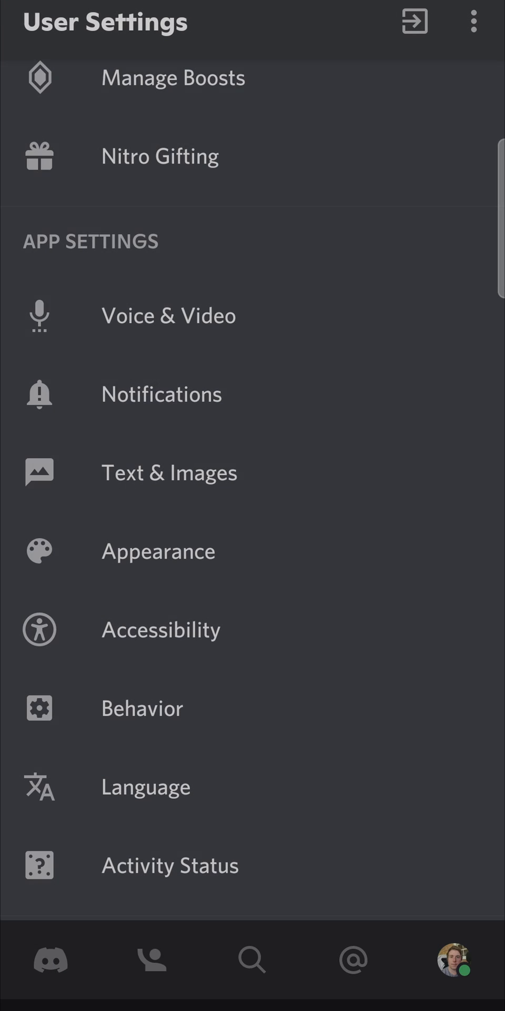
# Scroll the User Settings list and reopen Appearance
pyautogui.scroll(3)
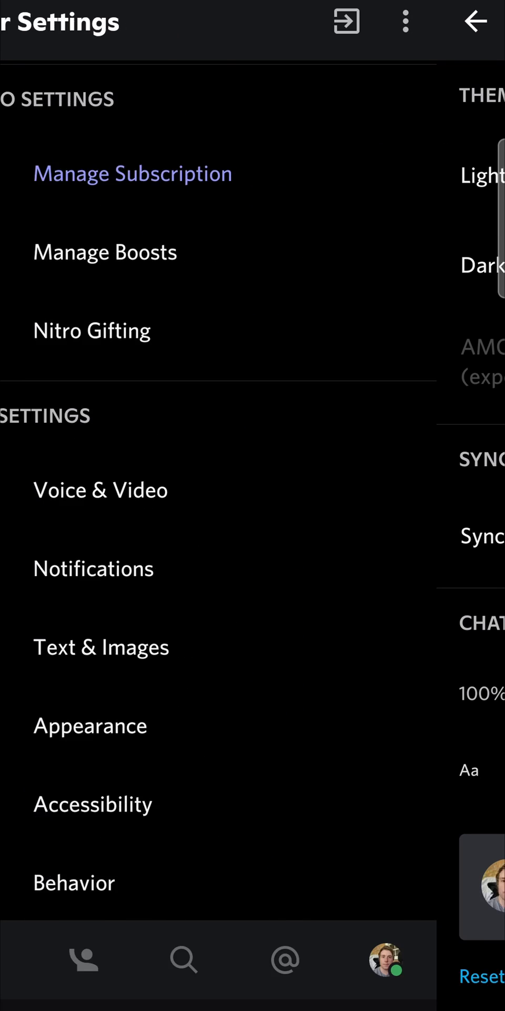
pyautogui.click(90, 725)
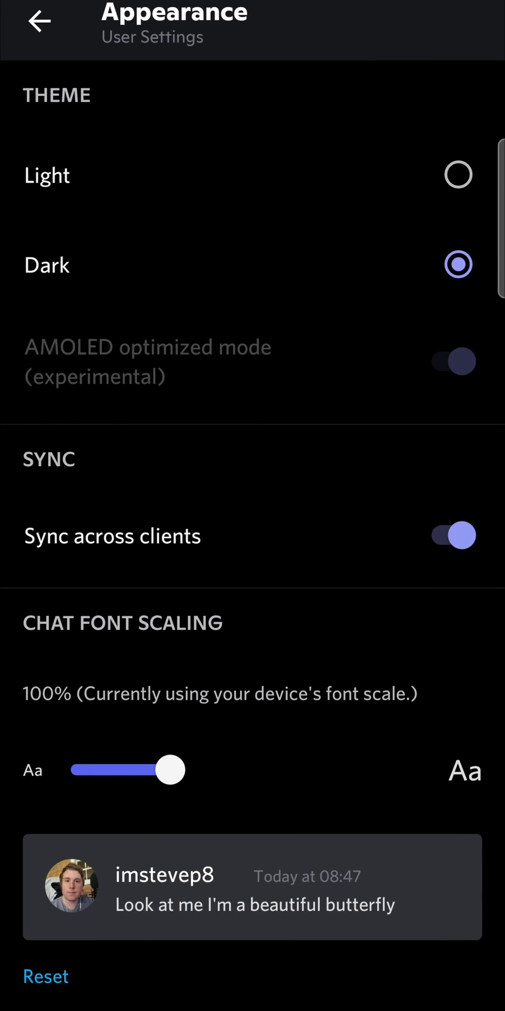
# Switch the theme to Light and back to Dark, then return to User Settings
pyautogui.click(458, 174)
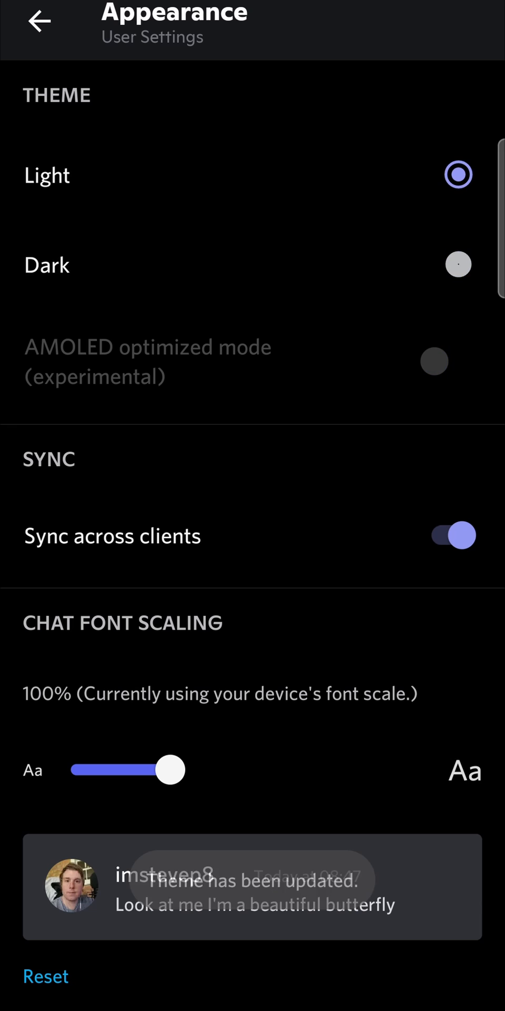
pyautogui.click(258, 265)
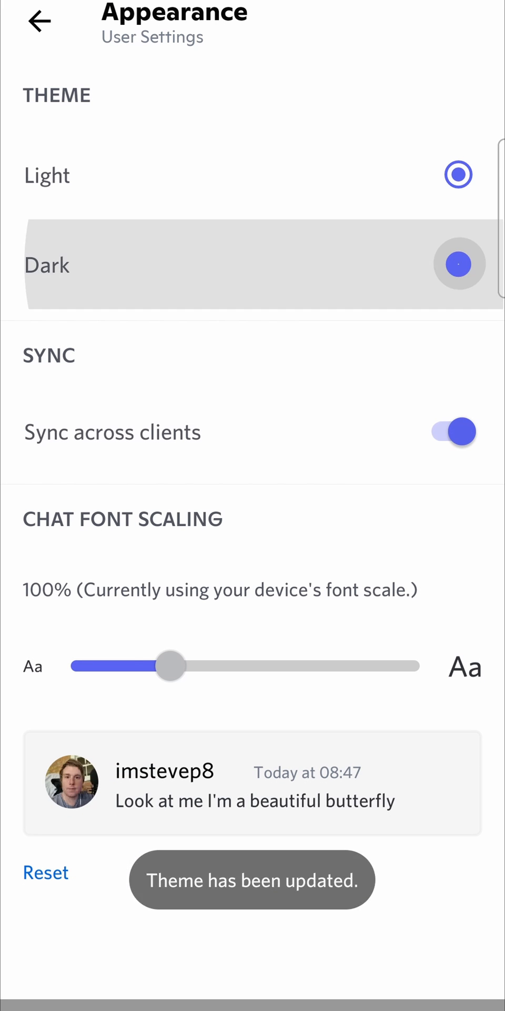
pyautogui.click(459, 264)
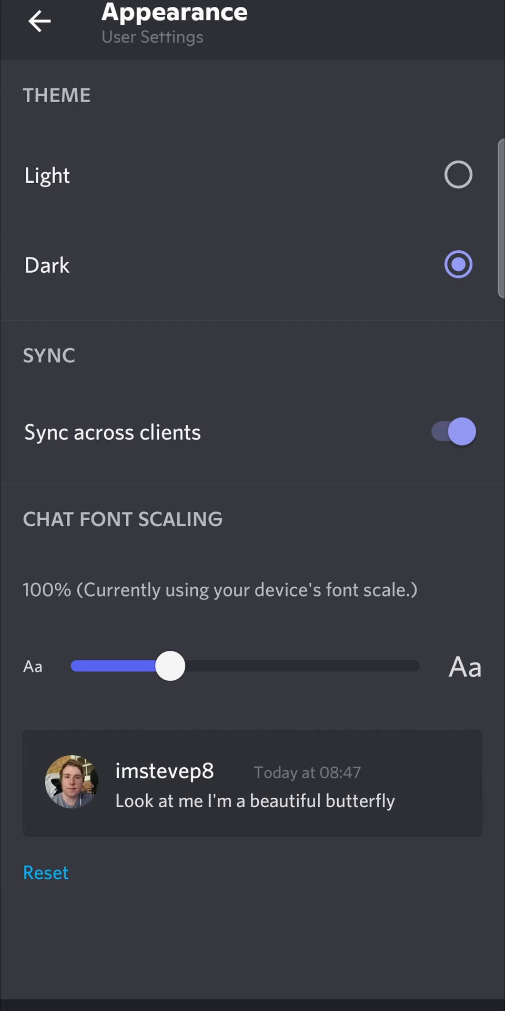
pyautogui.click(40, 22)
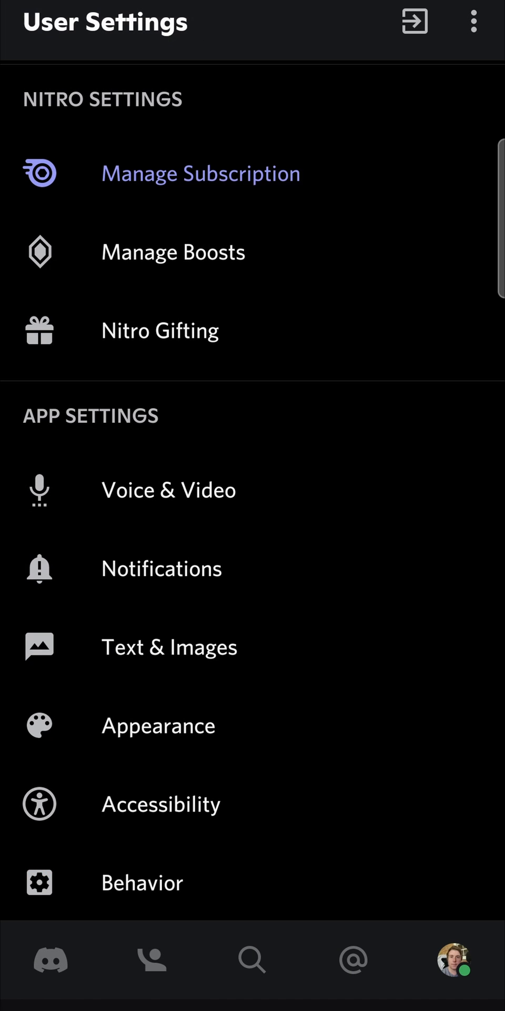
pyautogui.scroll(3)
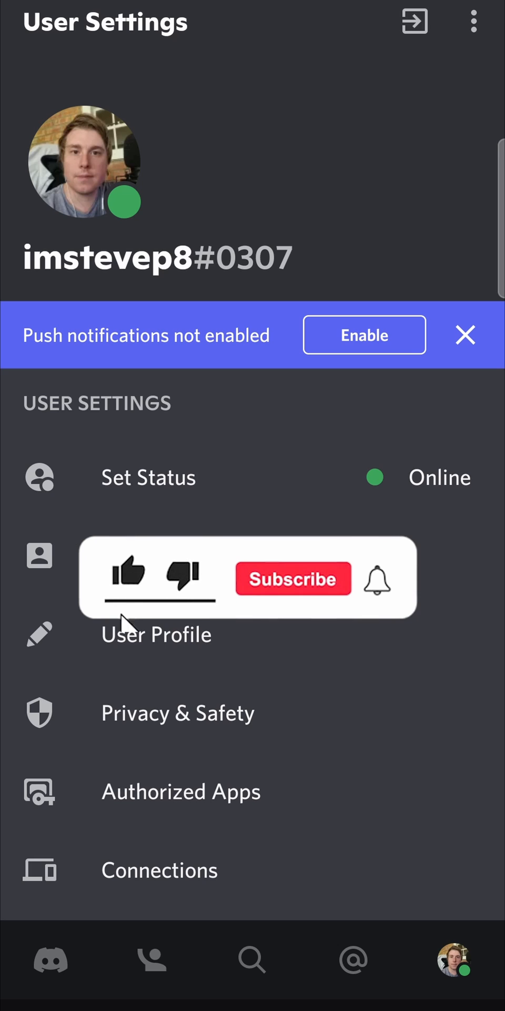
pyautogui.click(293, 578)
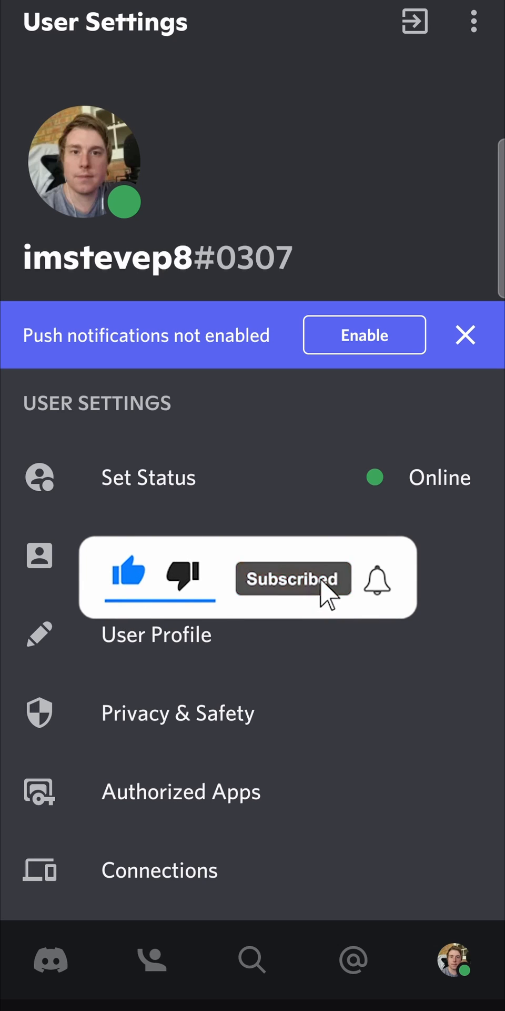